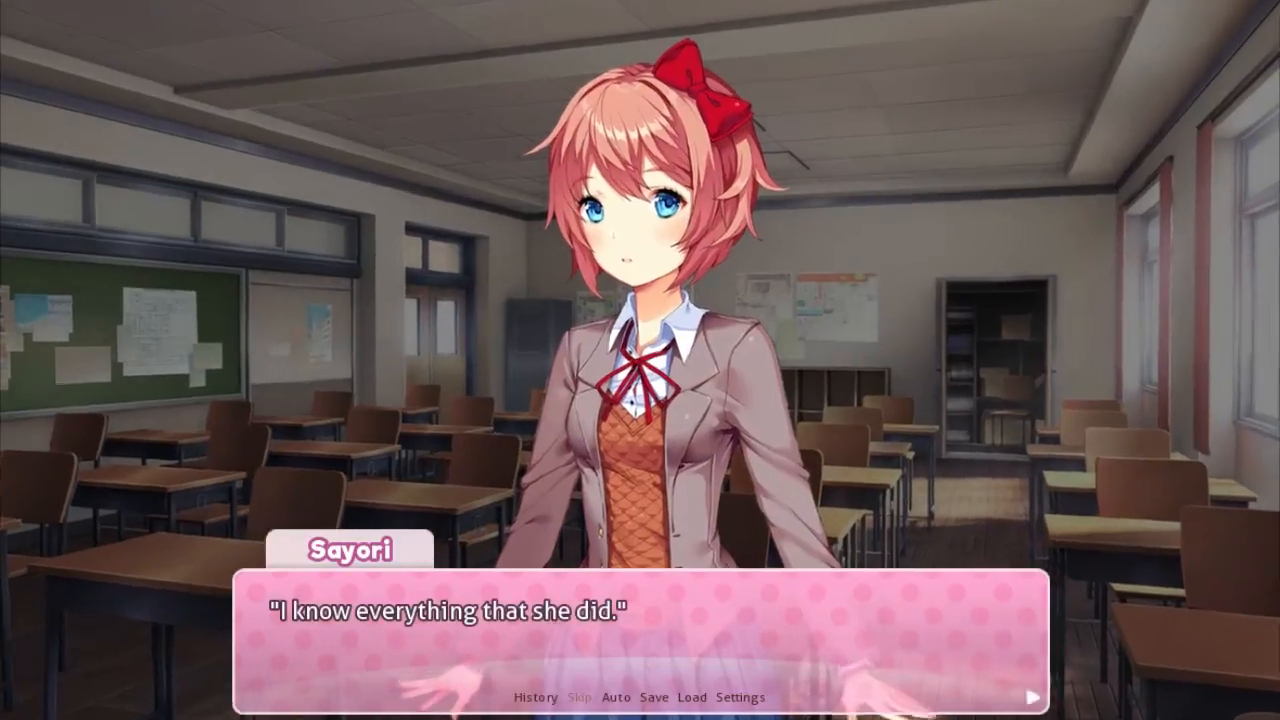
Advance Sayori's lines past Monika and 'happiest girl' to 'every day like this'.
click(640, 620)
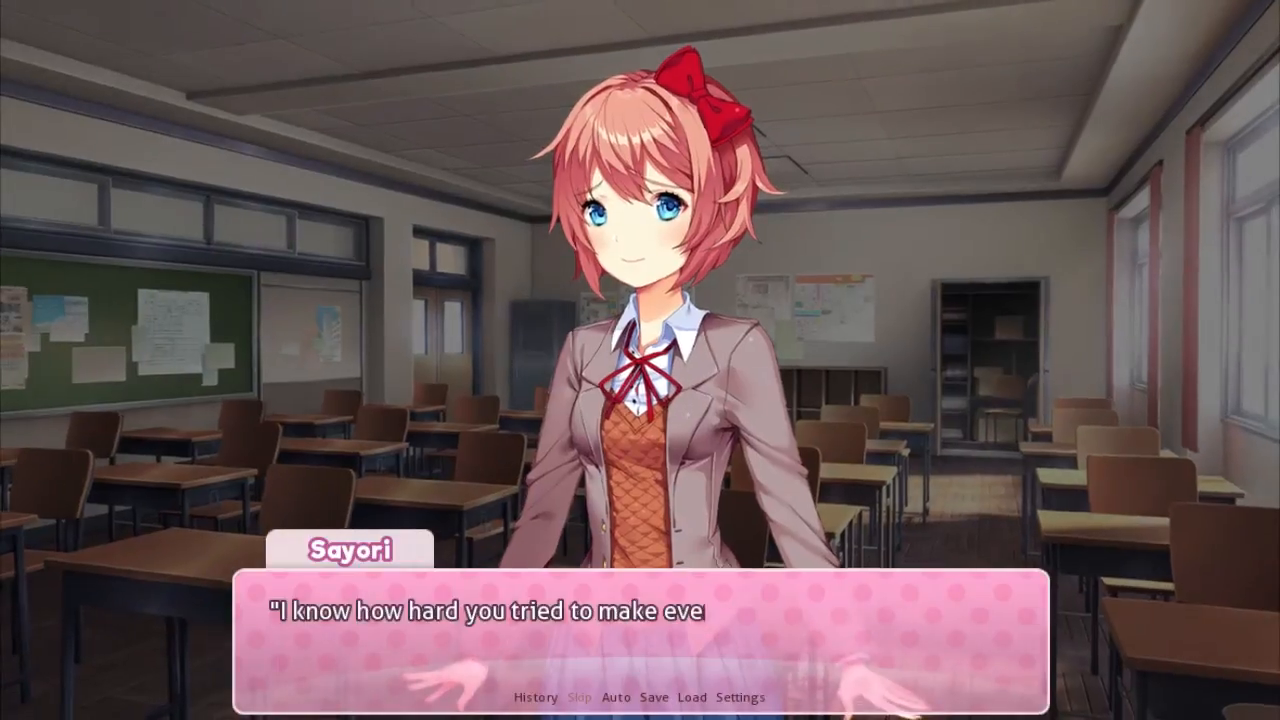
click(640, 620)
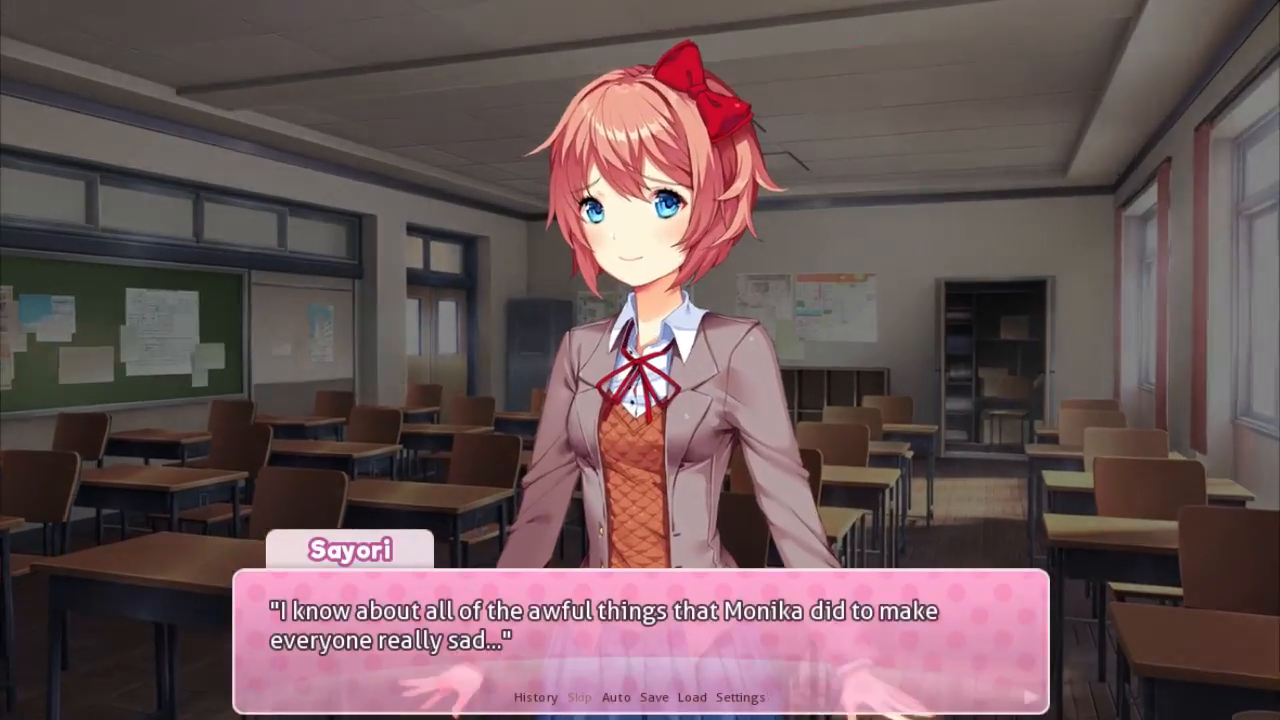
click(640, 620)
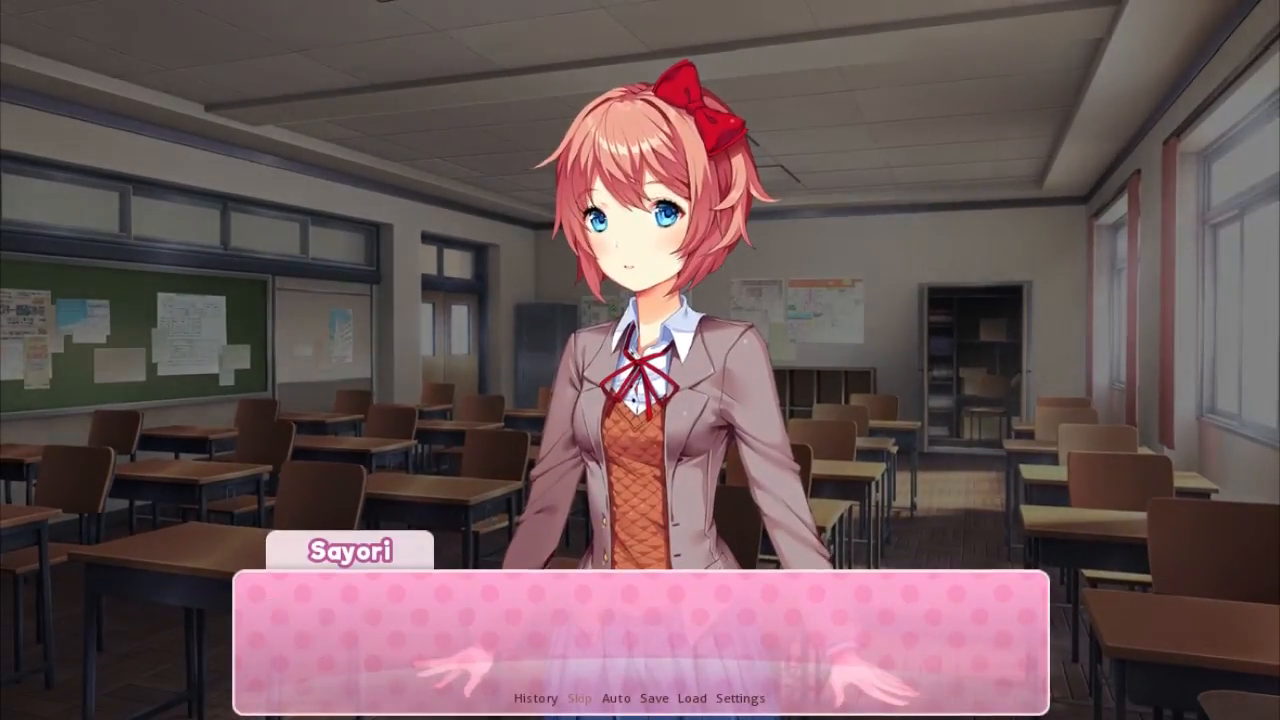
click(640, 630)
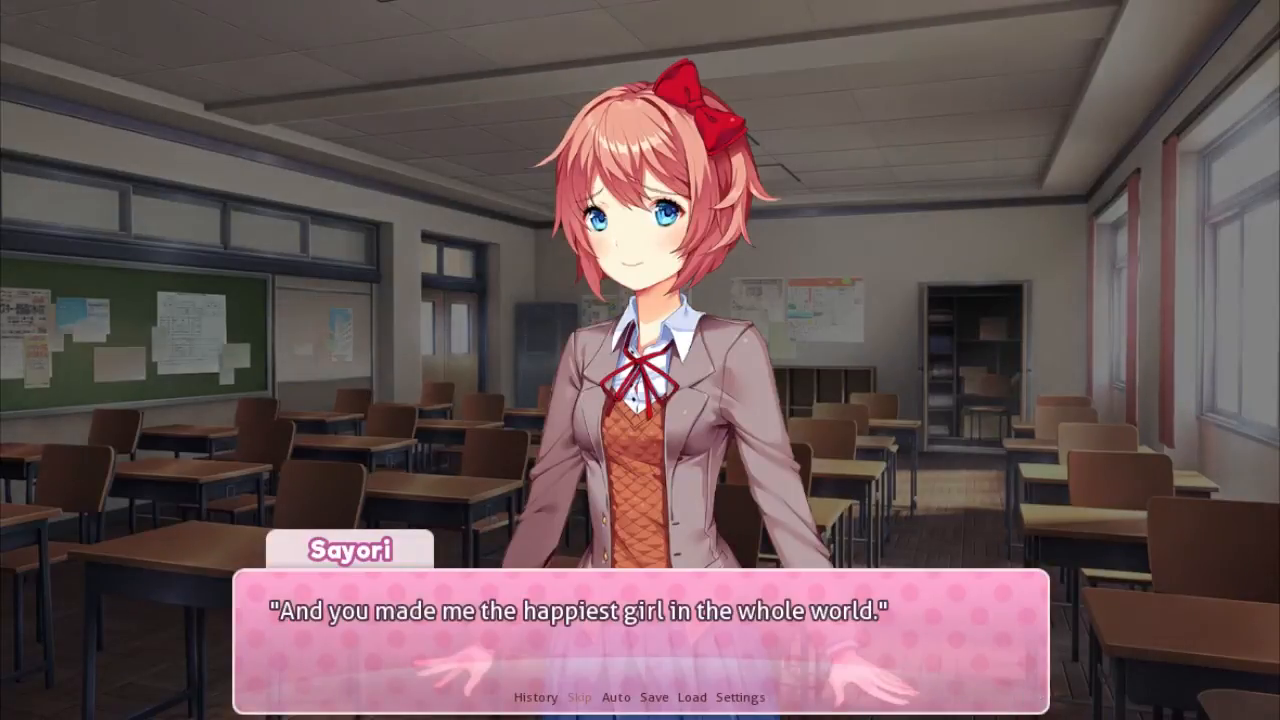
click(640, 620)
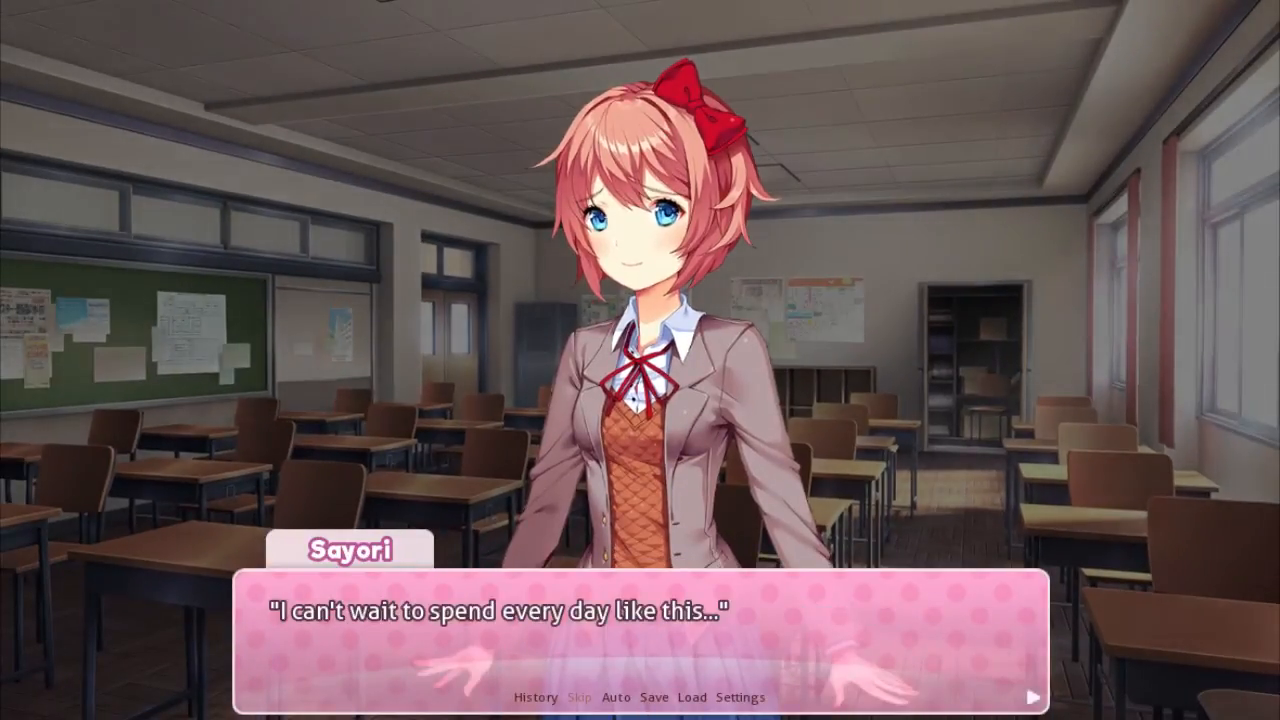
click(640, 620)
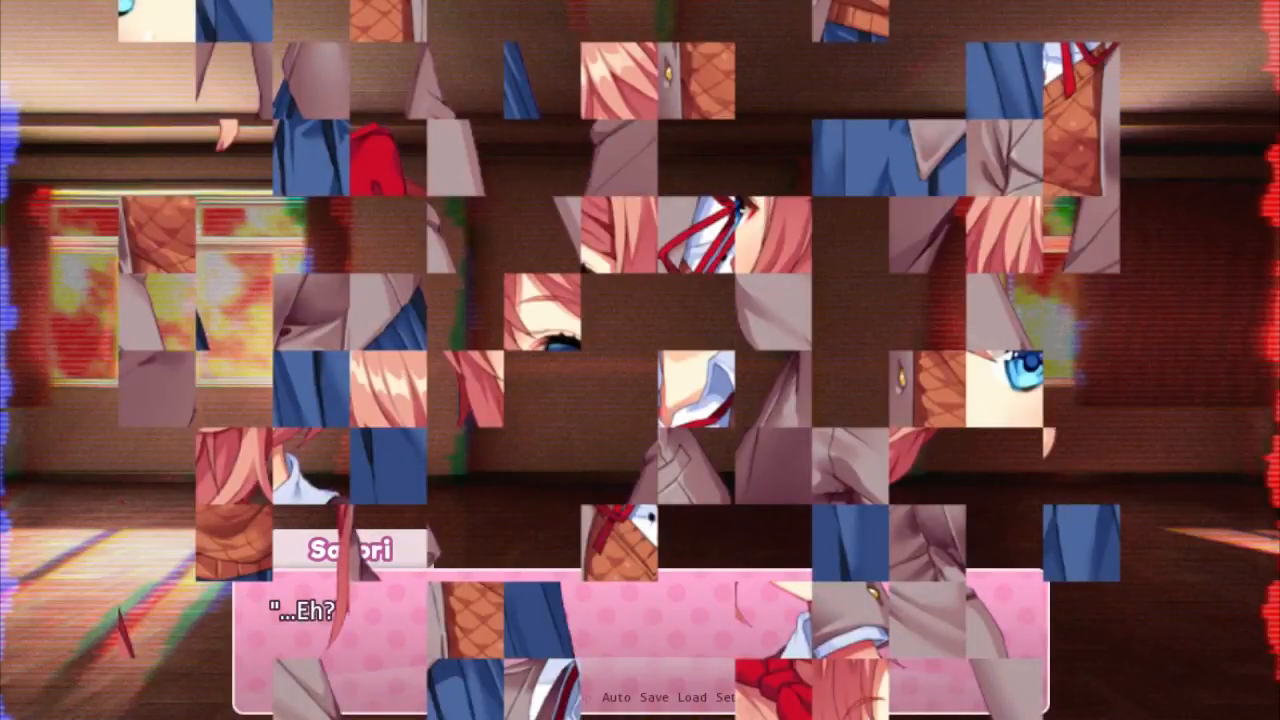
Continue past 'Eh?', dismiss 'I won't let you hurt him.', and pass 'I-It hurts—'.
click(640, 650)
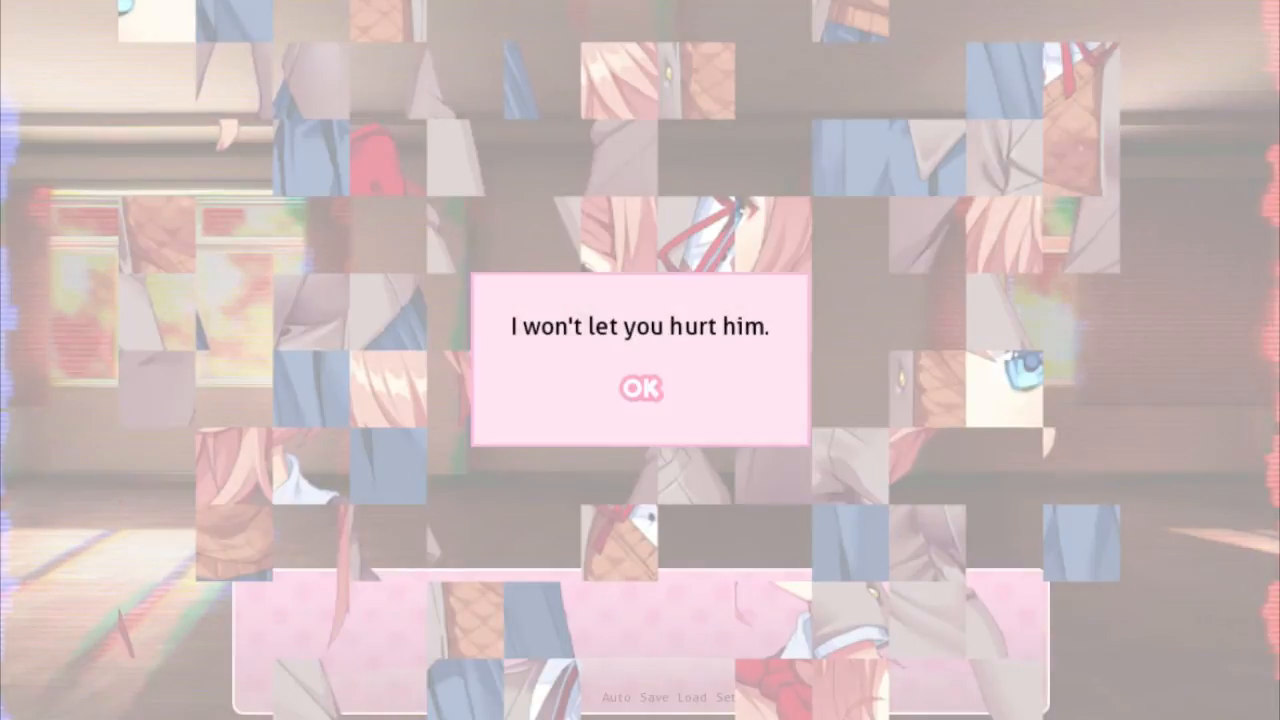
click(639, 388)
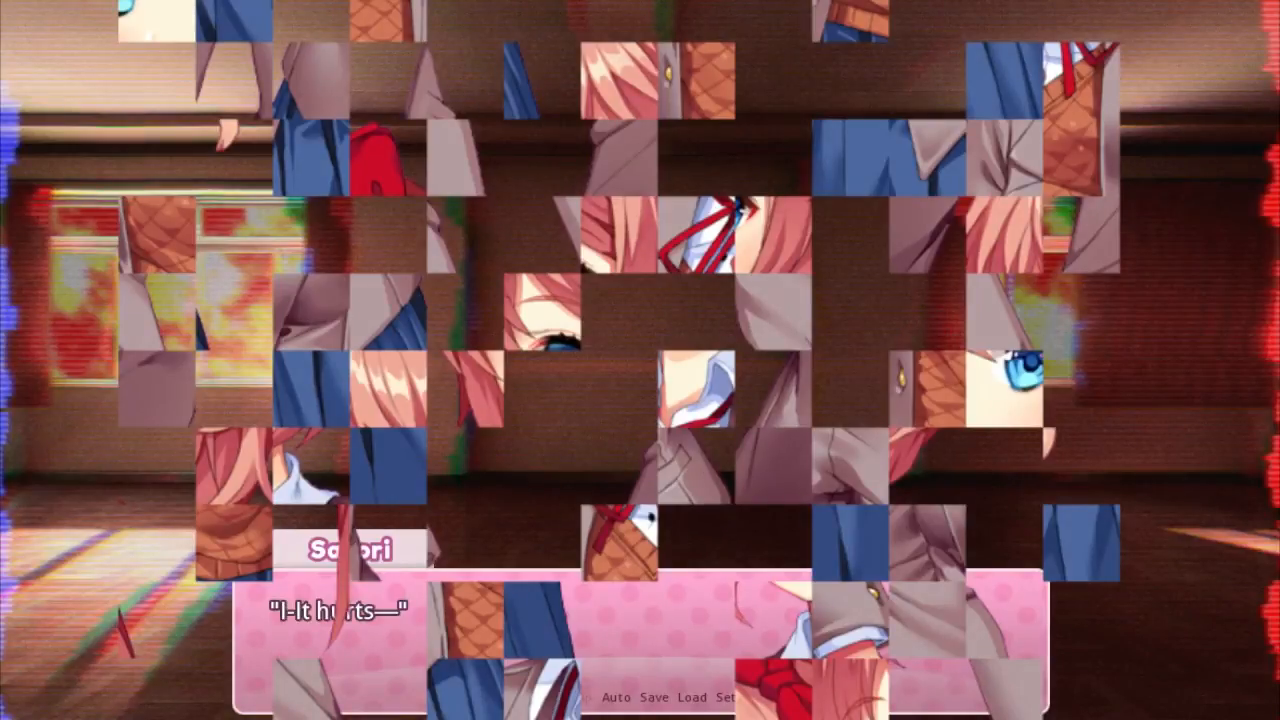
click(640, 400)
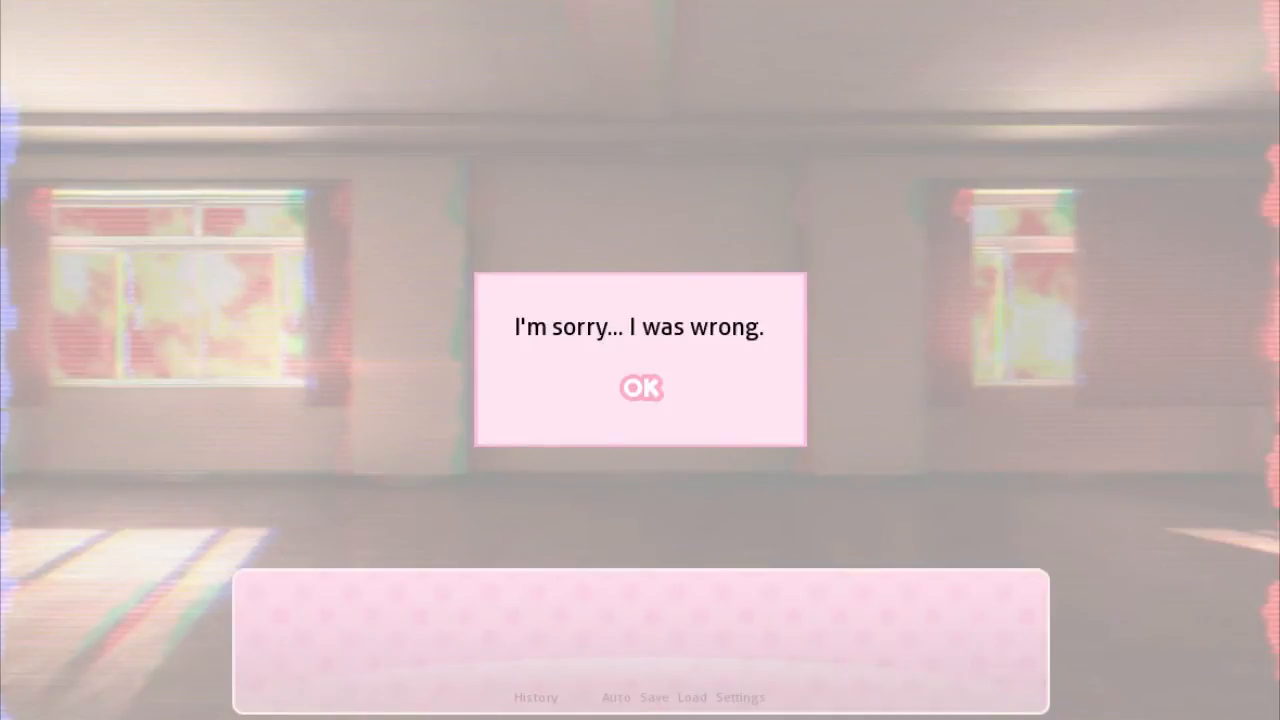
Dismiss 'I'm sorry... I was wrong.', 'Goodbye, Sayori.' and 'Goodbye, Literature Club.' pop-ups.
click(640, 388)
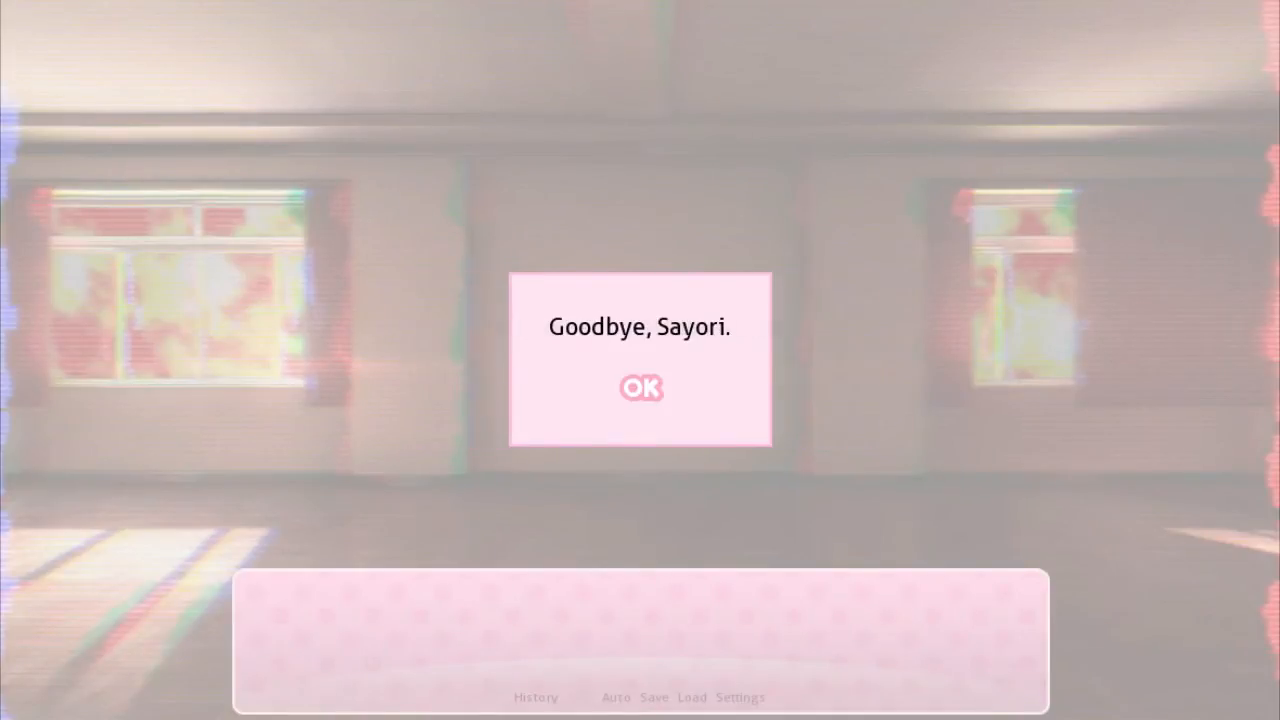
click(639, 388)
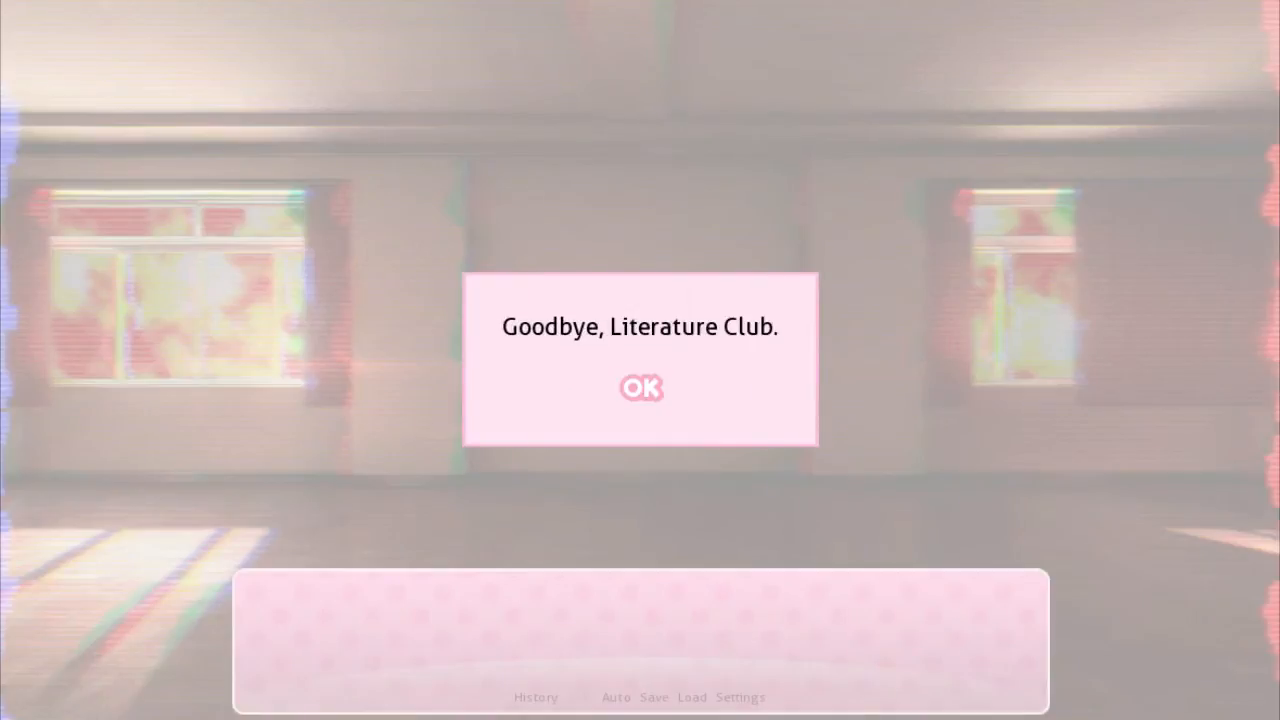
click(640, 388)
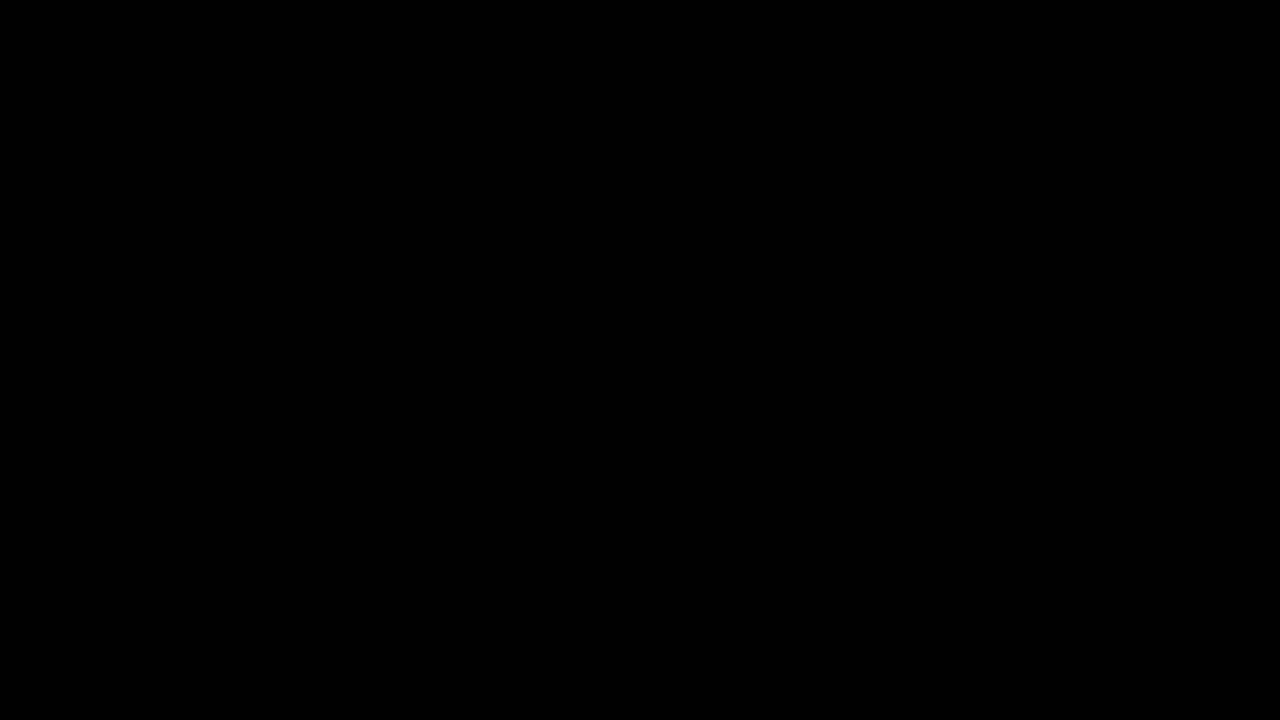